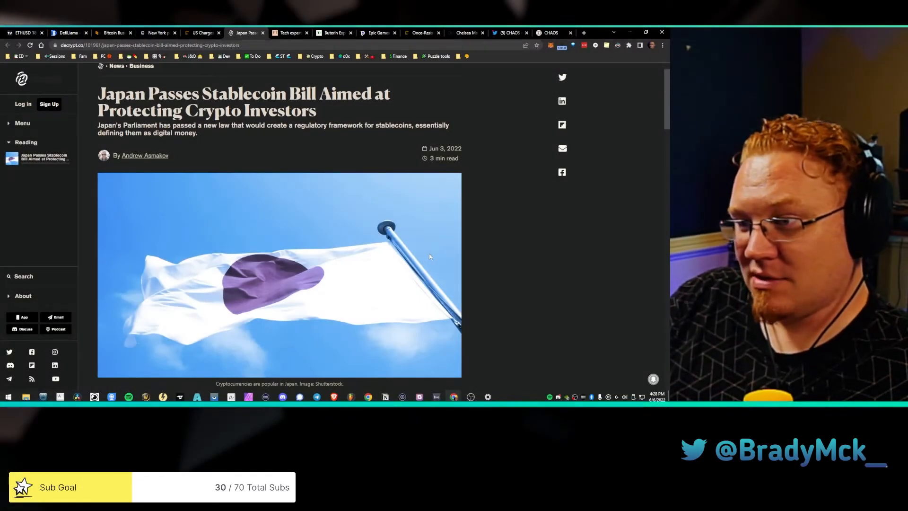
# Step: Read the Decrypt Japan stablecoin bill article, then switch to the 'Buterin Explains' tab
pyautogui.scroll(-3)
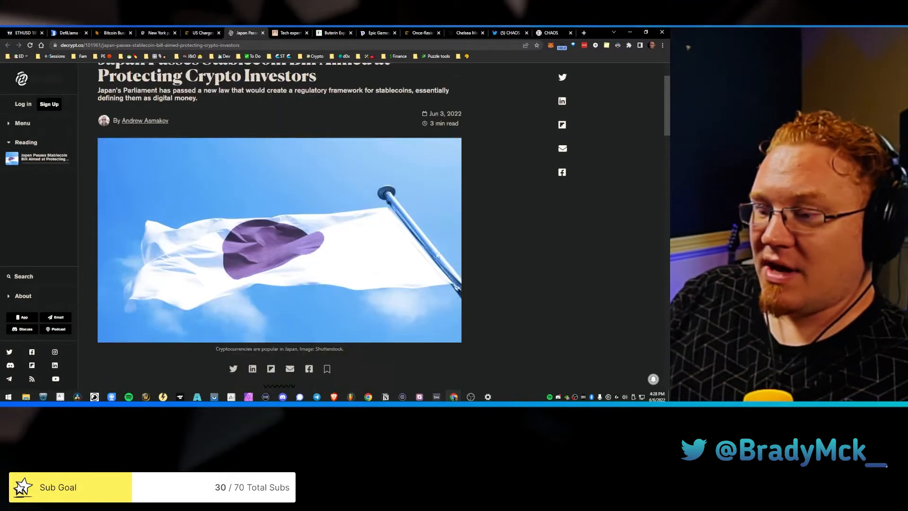
pyautogui.scroll(-3)
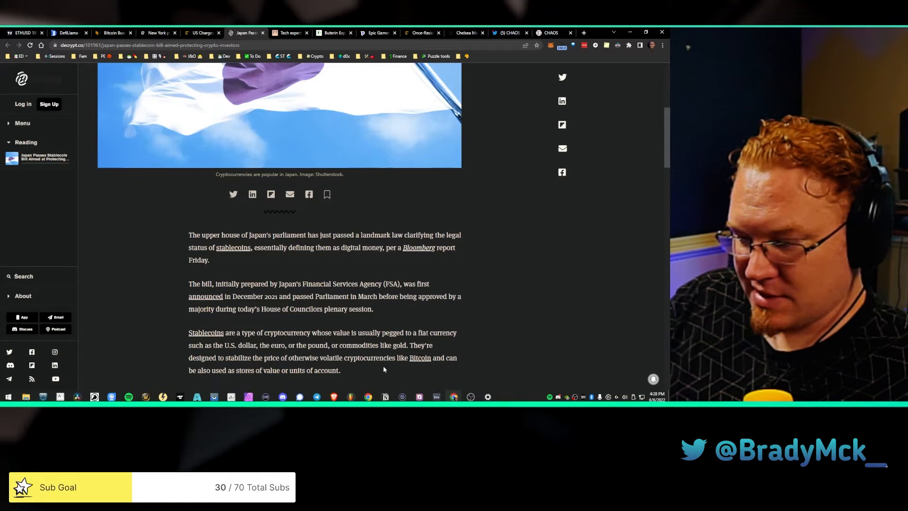
pyautogui.scroll(-3)
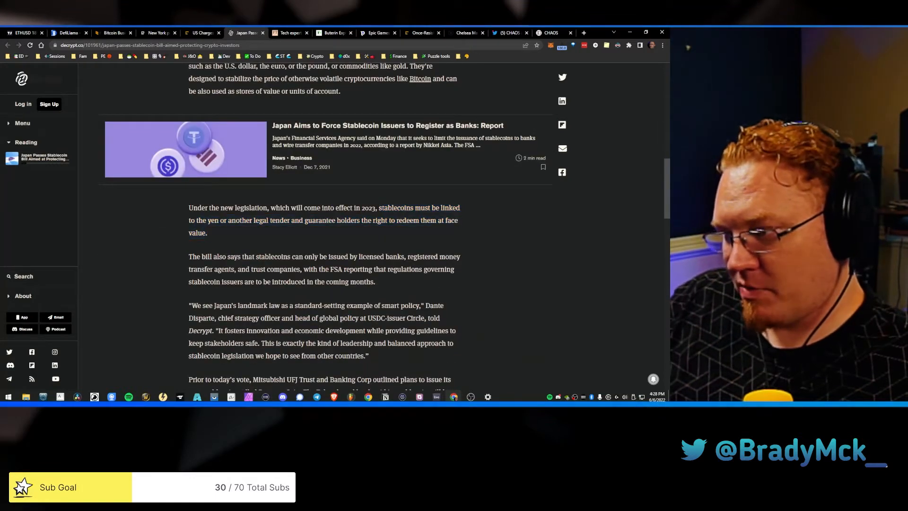
pyautogui.moveTo(393, 241)
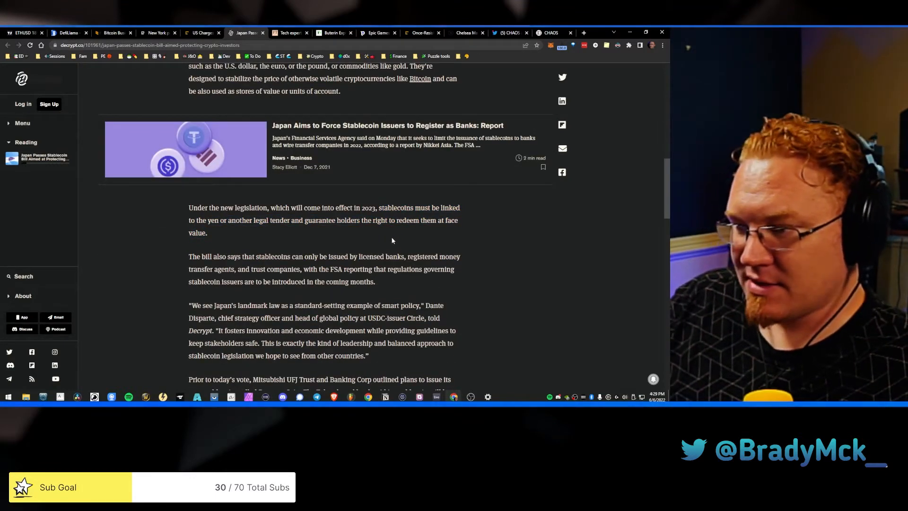
pyautogui.moveTo(340, 247)
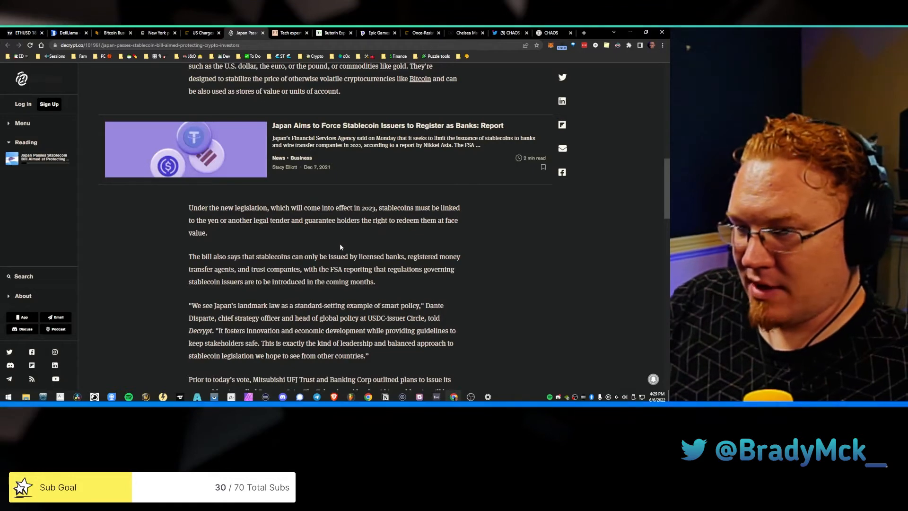
pyautogui.moveTo(322, 232)
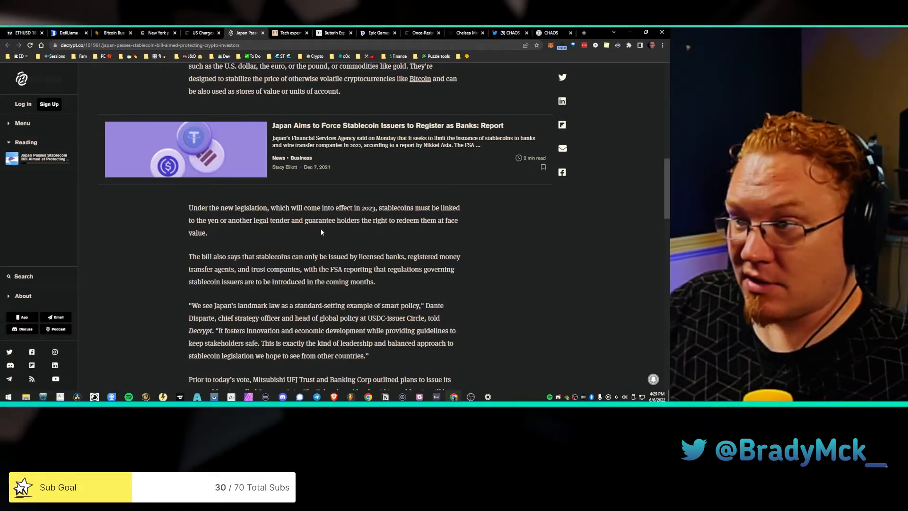
pyautogui.click(333, 33)
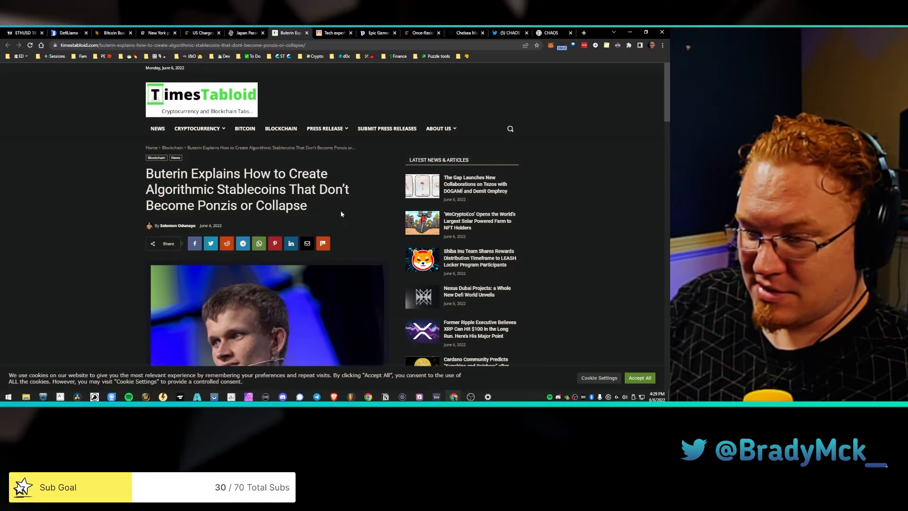
# Step: Scroll past the Buterin article intro to the 'Thought Experiment 1' heading
pyautogui.scroll(-3)
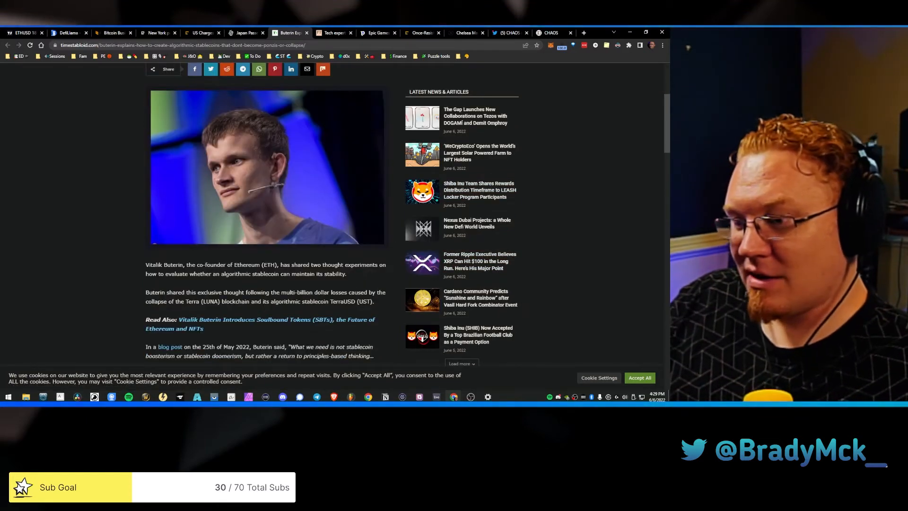
pyautogui.moveTo(160, 332)
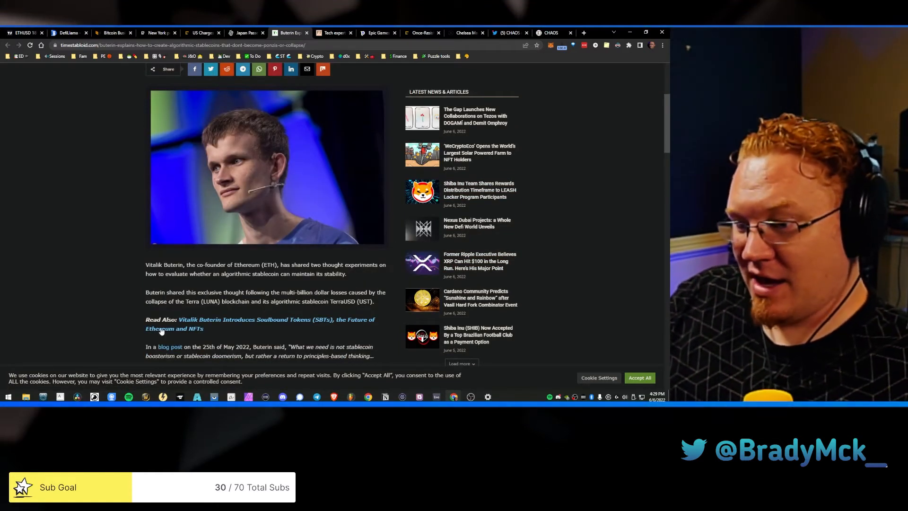
pyautogui.scroll(-3)
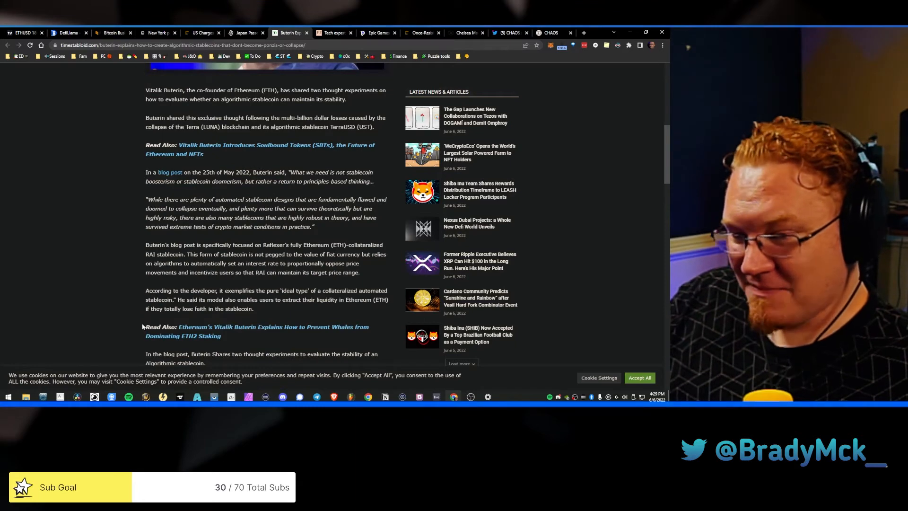
pyautogui.scroll(-3)
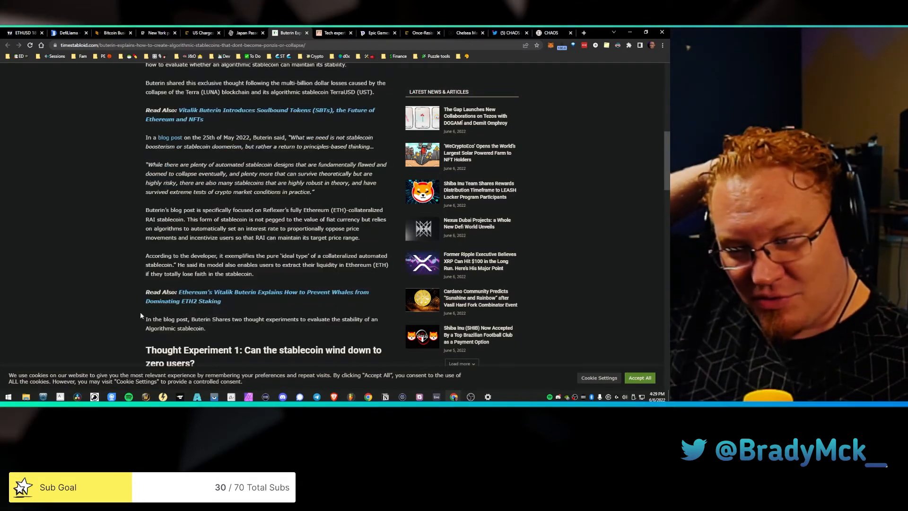